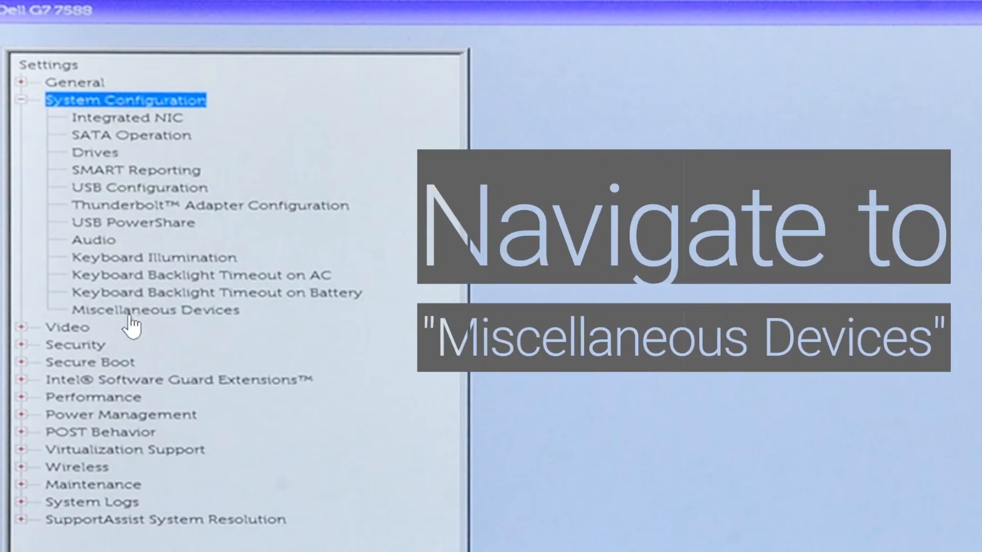
Show the Miscellaneous Devices settings under System Configuration in Dell BIOS Setup
left_click(153, 310)
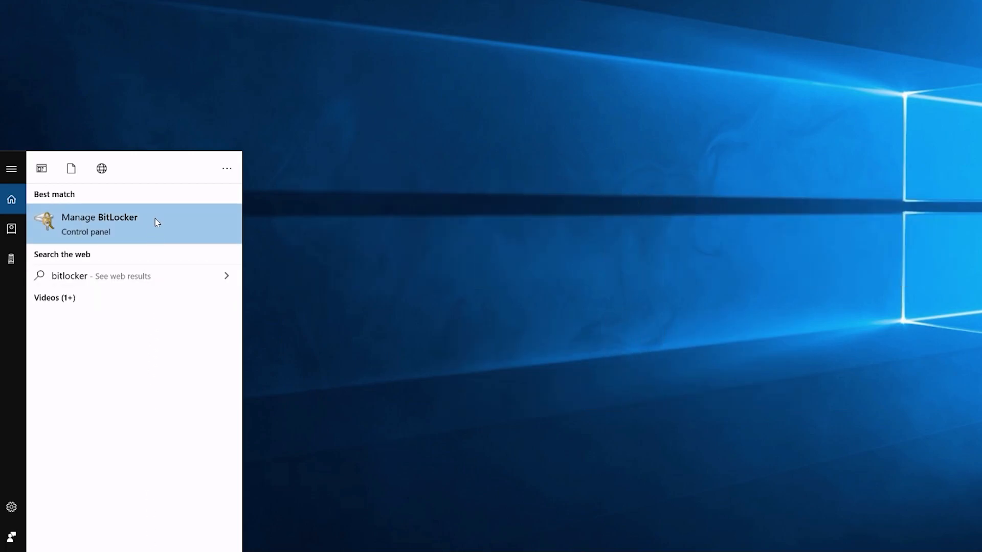
Suspend BitLocker protection on the OS (C:) drive from Manage BitLocker
left_click(101, 224)
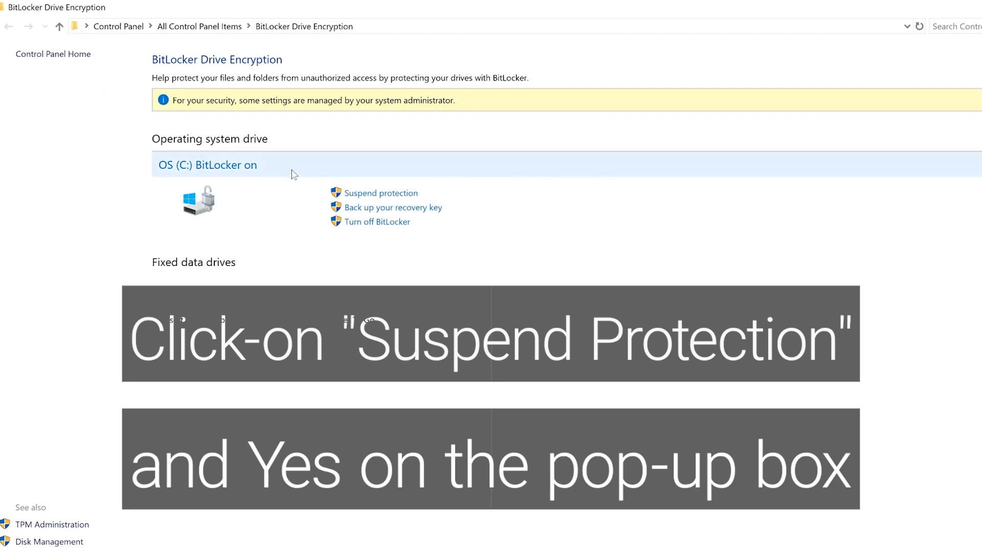
left_click(380, 193)
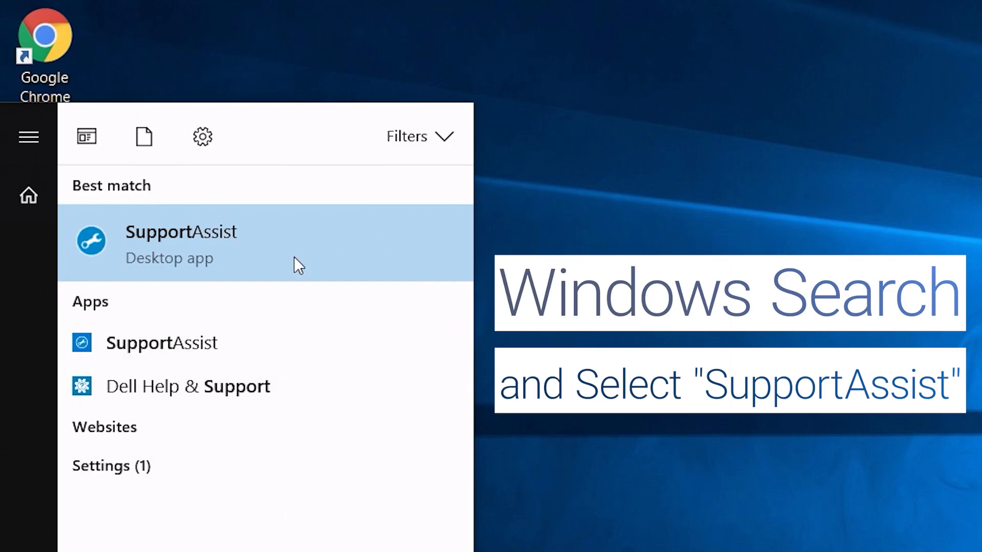
Launch SupportAssist and run the Get Drivers & Downloads check
left_click(295, 256)
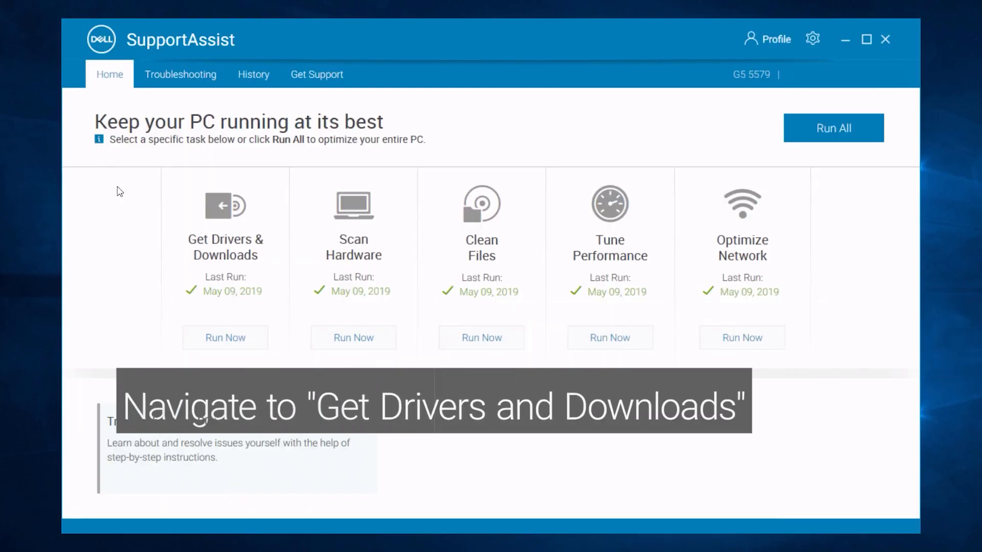
mouse_move(154, 205)
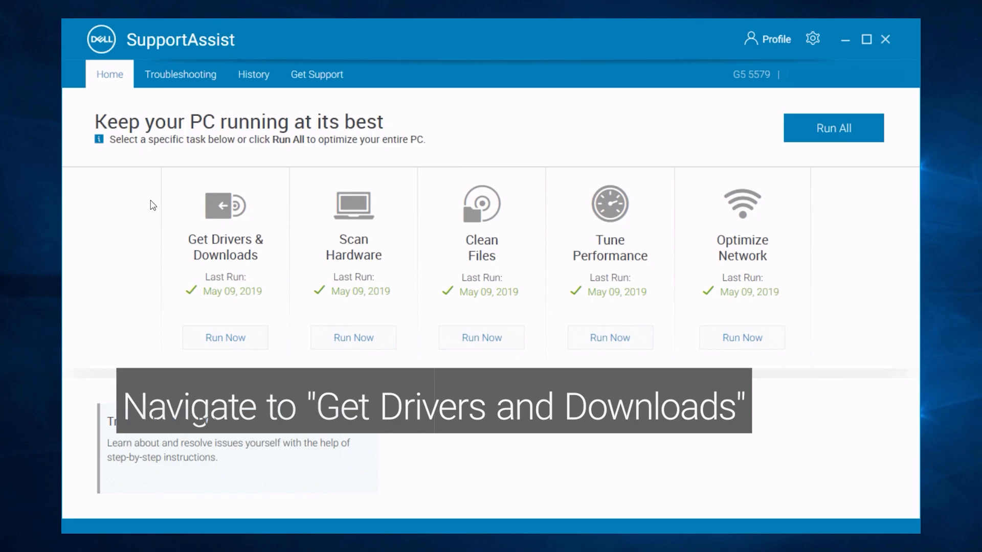
left_click(225, 338)
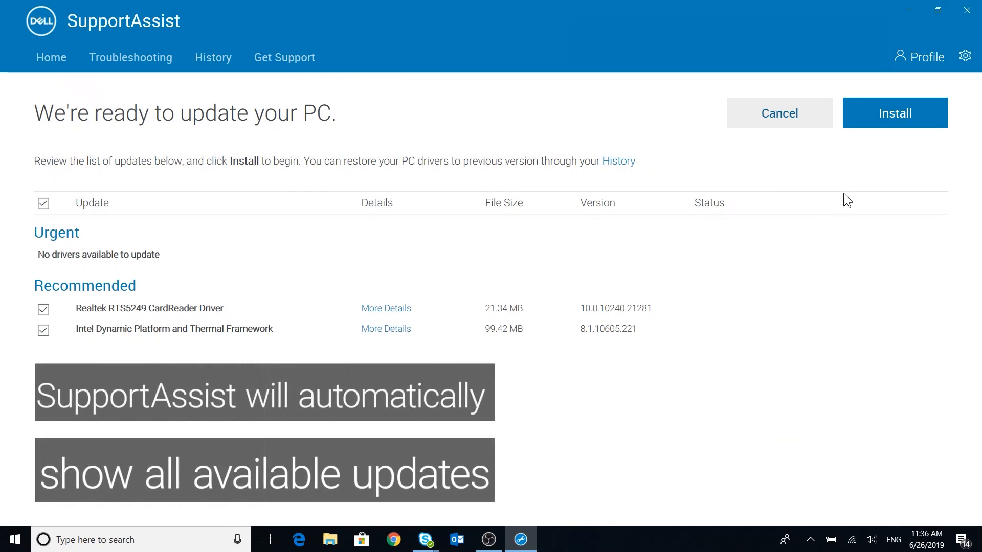
mouse_move(901, 124)
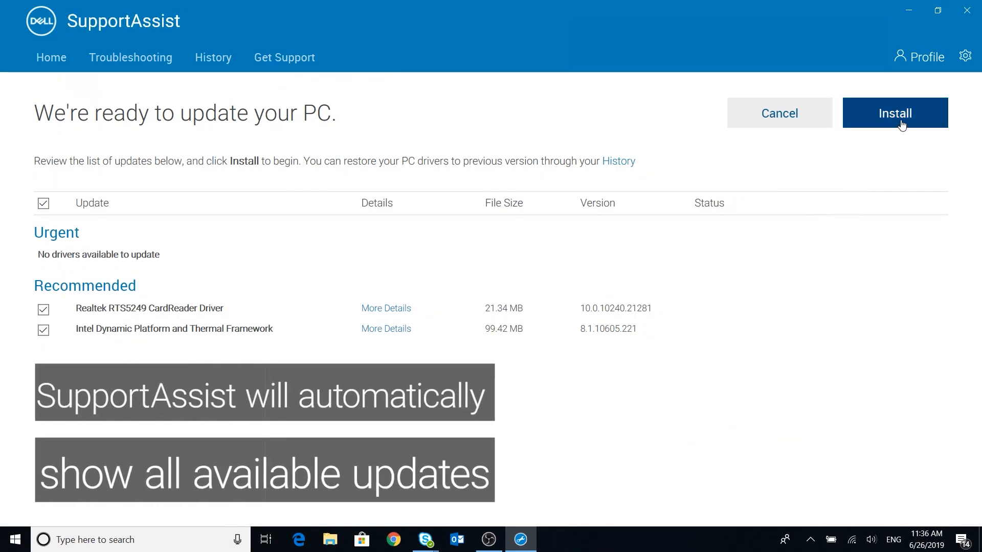